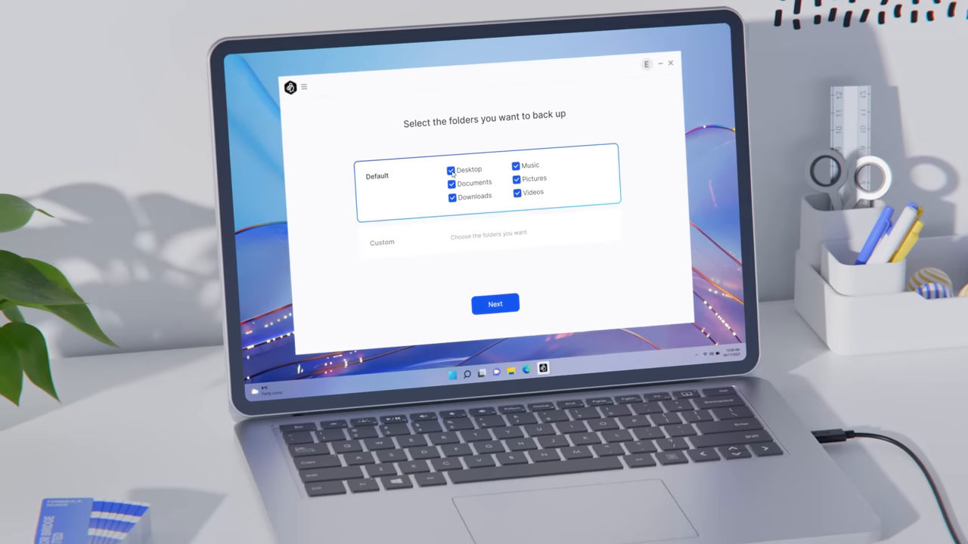
# Confirm the default backup folders, then open BeeDrop's photo library to pick pictures to send.
pyautogui.click(495, 303)
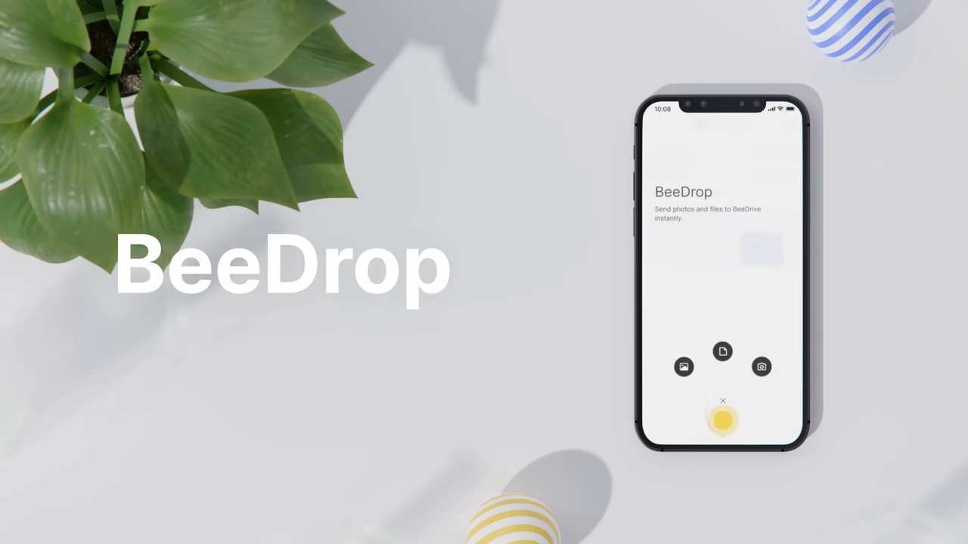
pyautogui.click(683, 367)
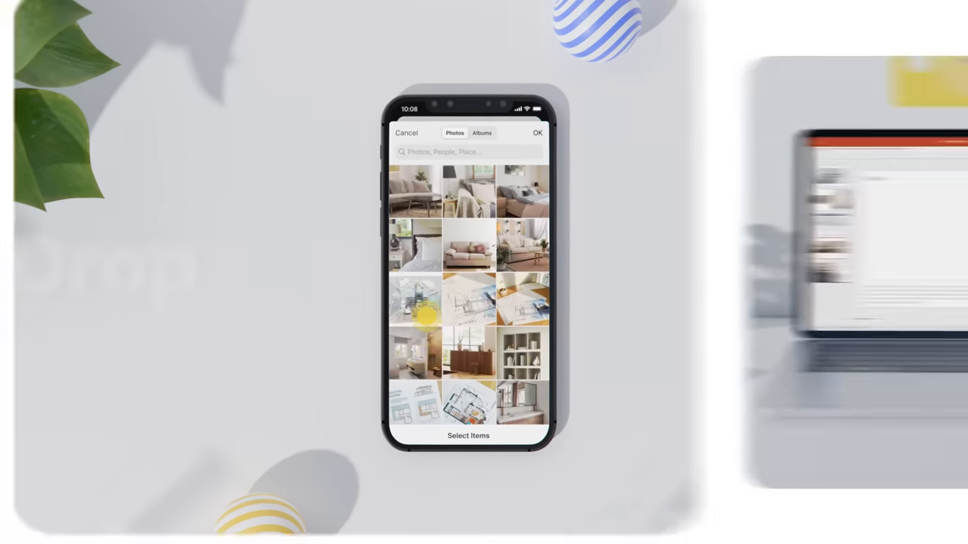